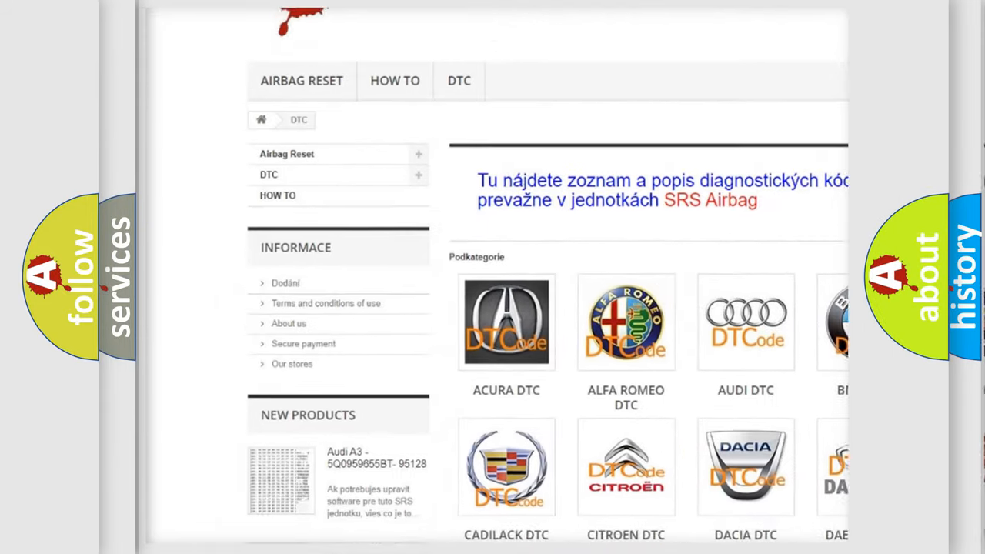
pyautogui.scroll(-3)
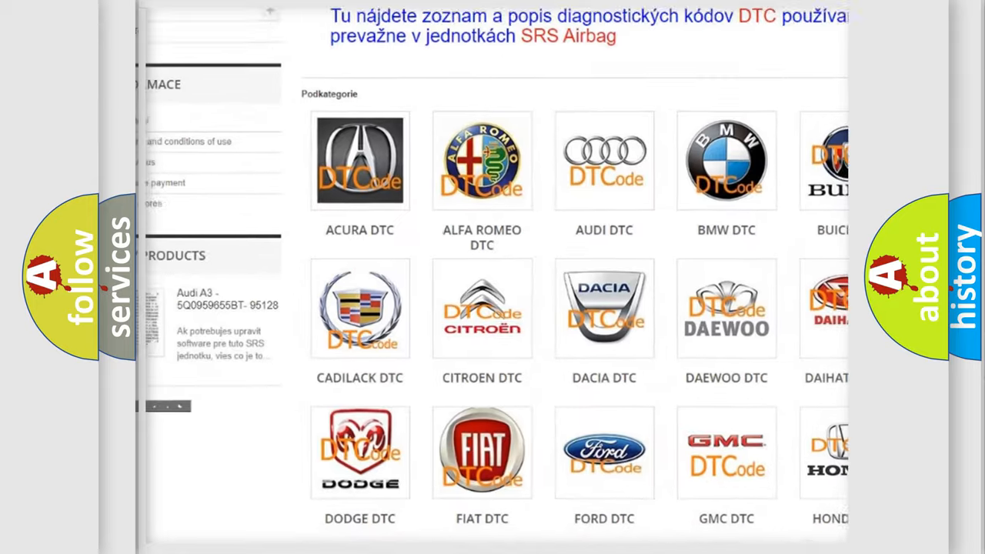
pyautogui.scroll(-3)
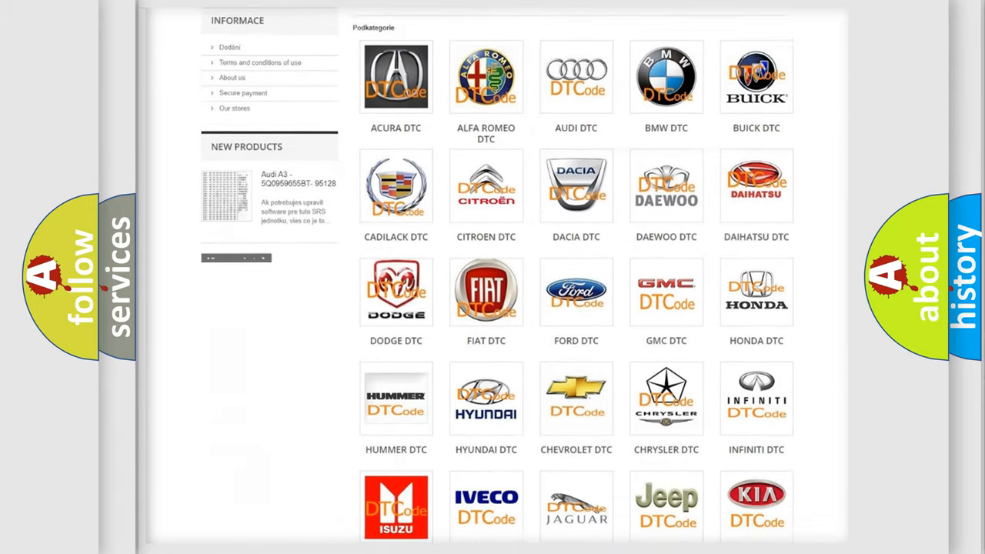
pyautogui.scroll(-3)
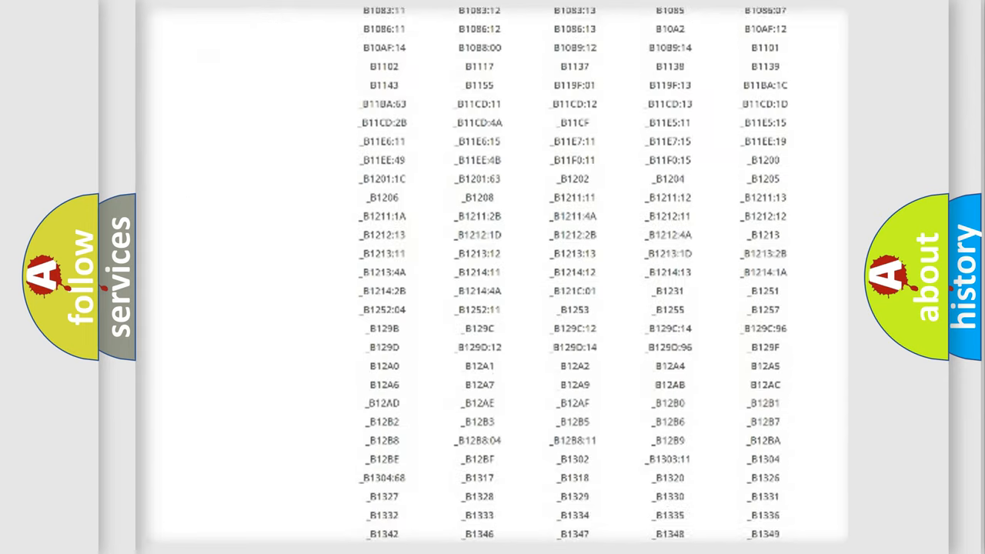
pyautogui.scroll(-3)
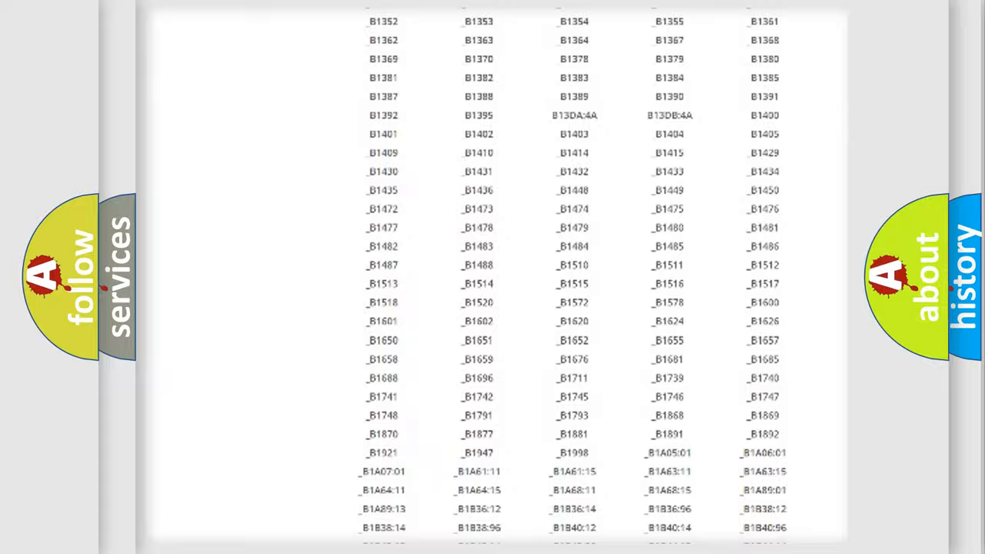